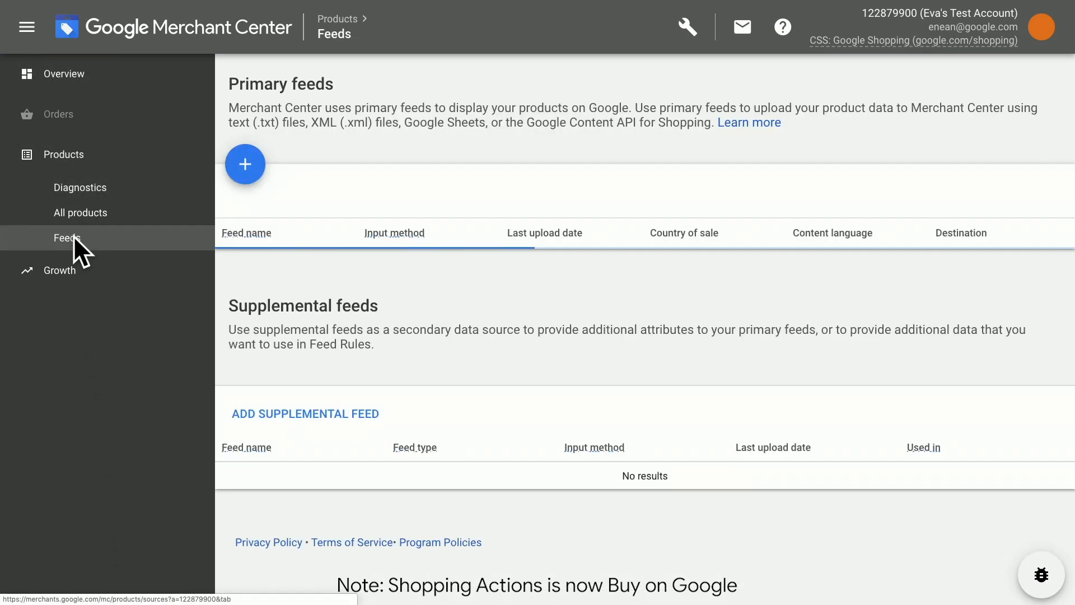
# Go to Products > Feeds to list the Great feed- Req and Merchant Center Feed
pyautogui.click(67, 238)
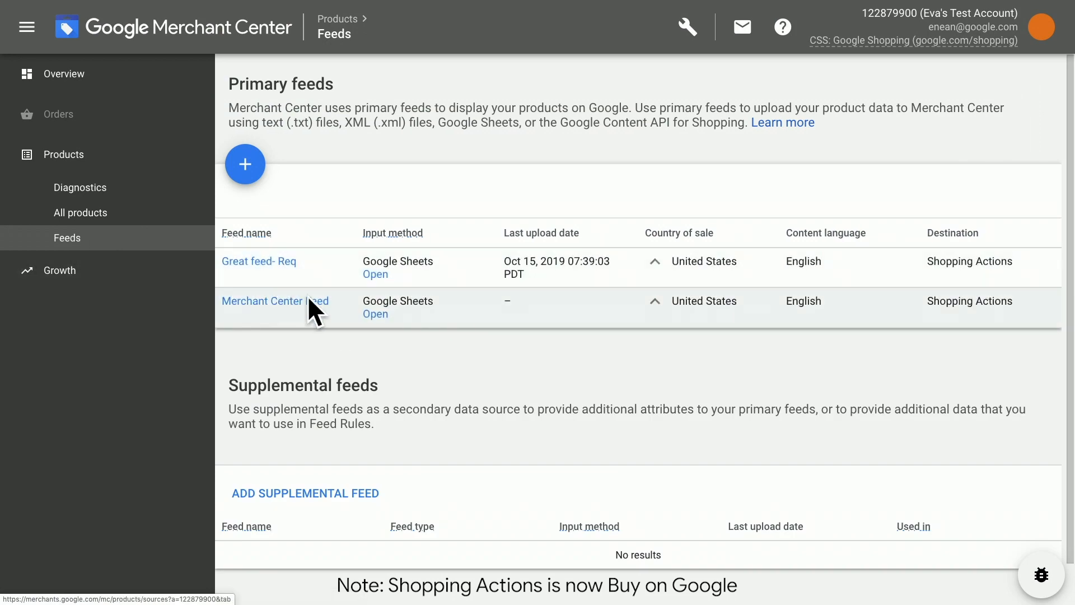
pyautogui.moveTo(391, 331)
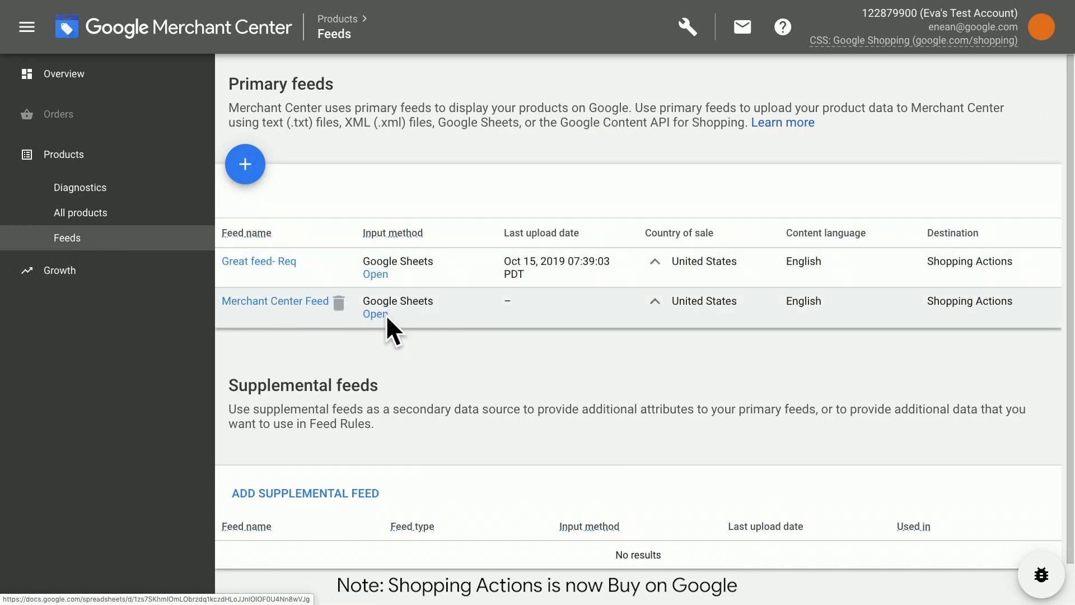
# In the feed sheet, give Black Google Tee quantity 100 and category Apparel & Accessories > Clothing
pyautogui.click(375, 314)
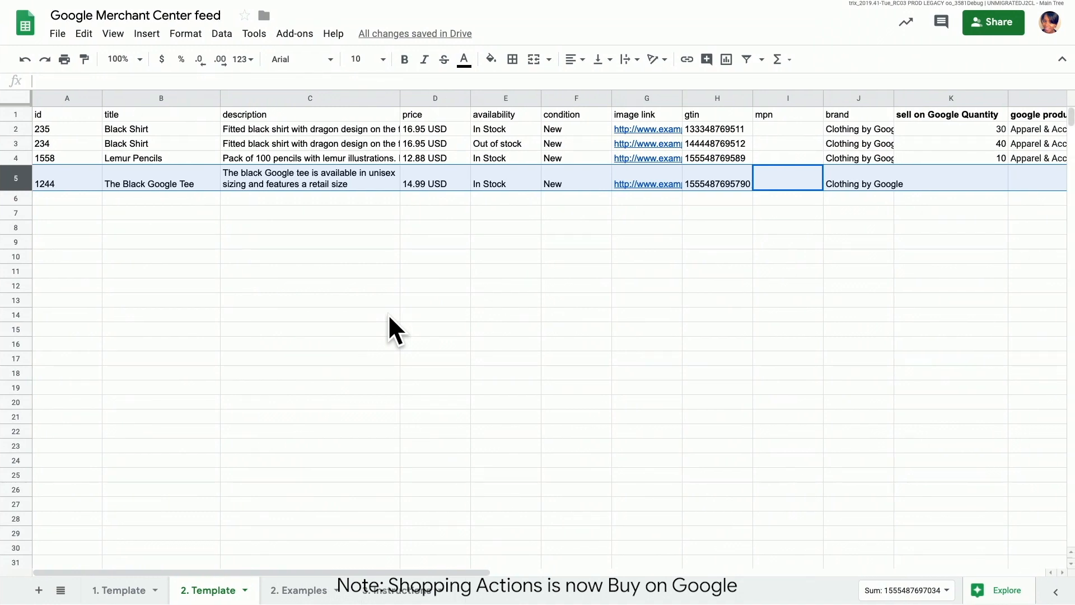
pyautogui.moveTo(68, 206)
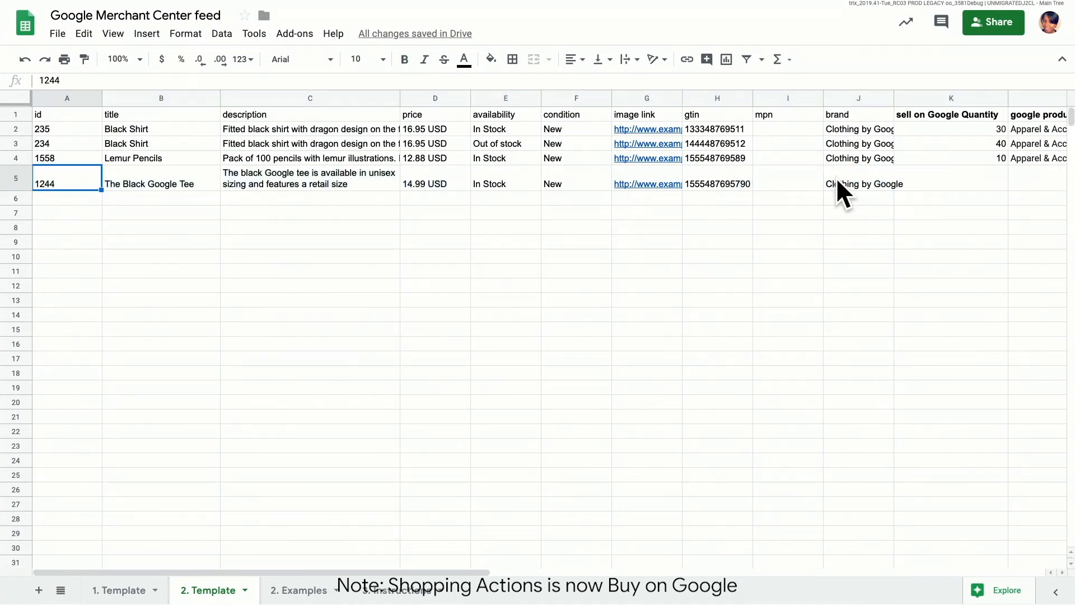
pyautogui.click(858, 183)
pyautogui.write('100')
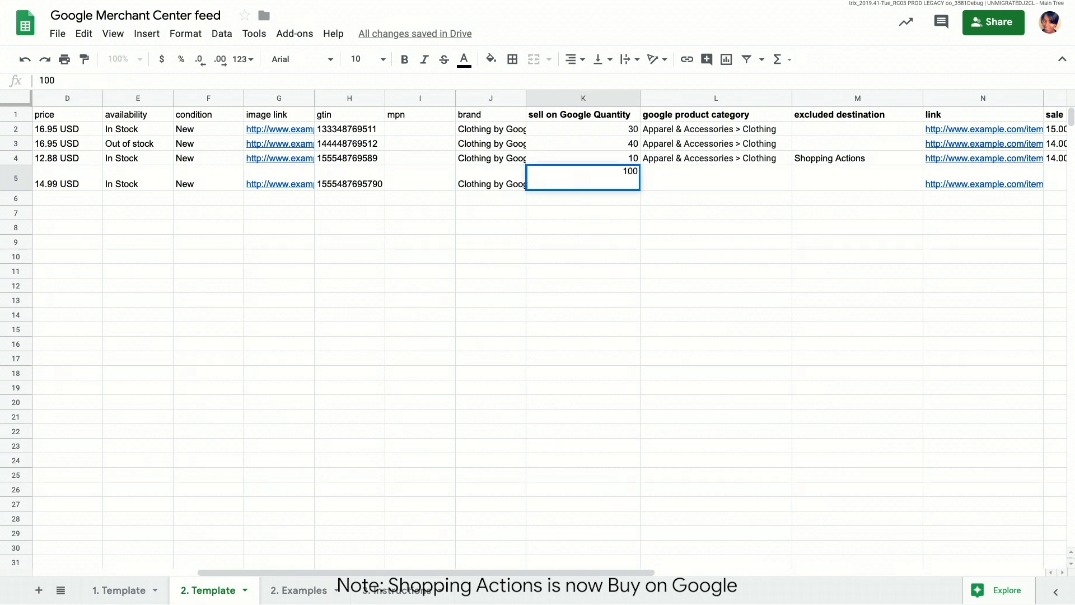
pyautogui.moveTo(665, 202)
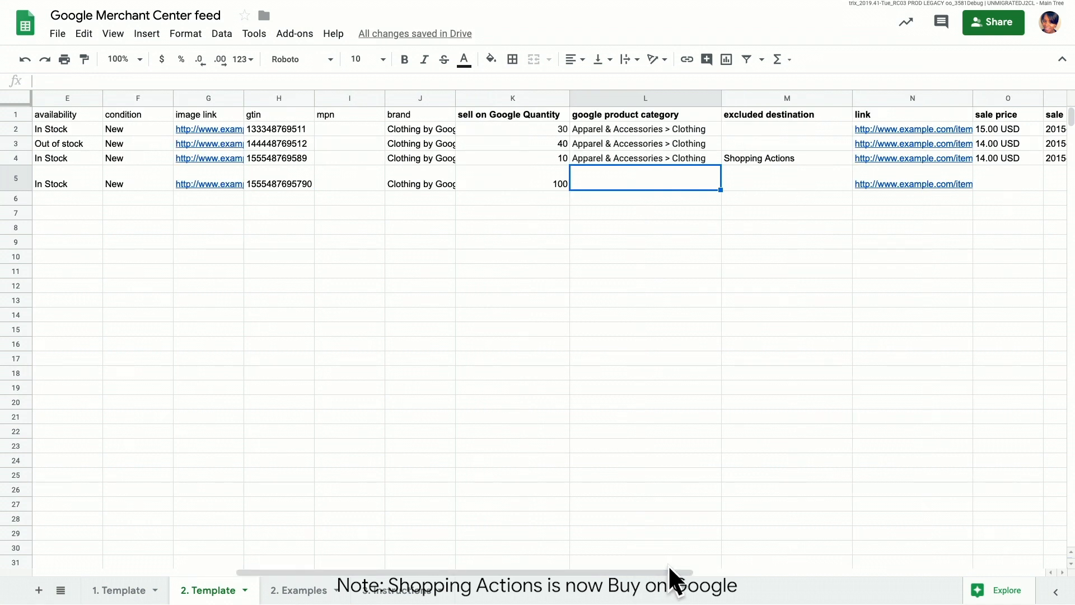
pyautogui.moveTo(627, 192)
pyautogui.write('Apparel & Accessories > Clothing')
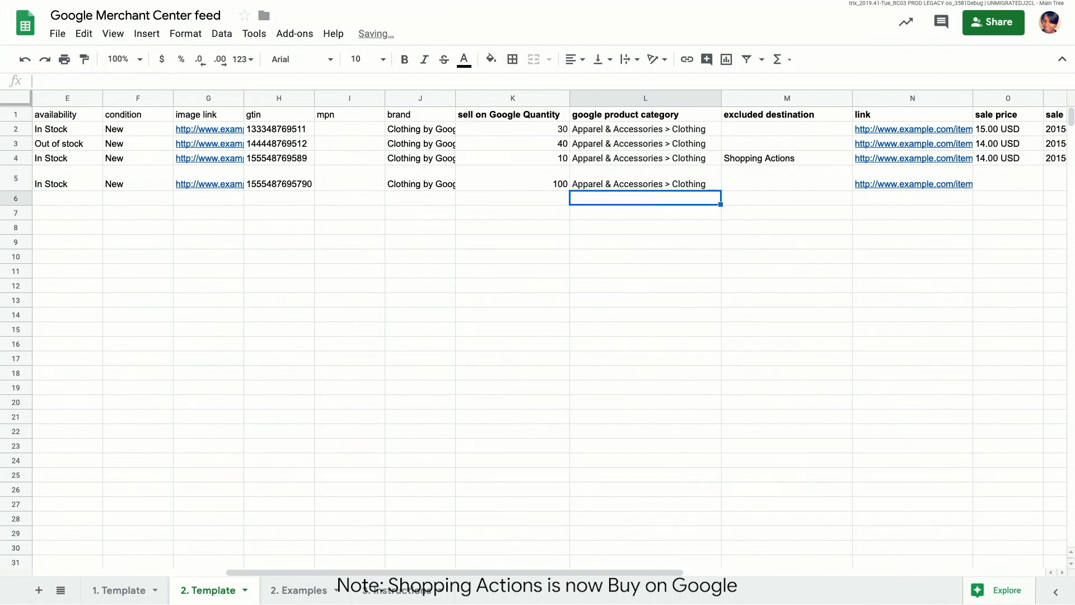
pyautogui.click(643, 183)
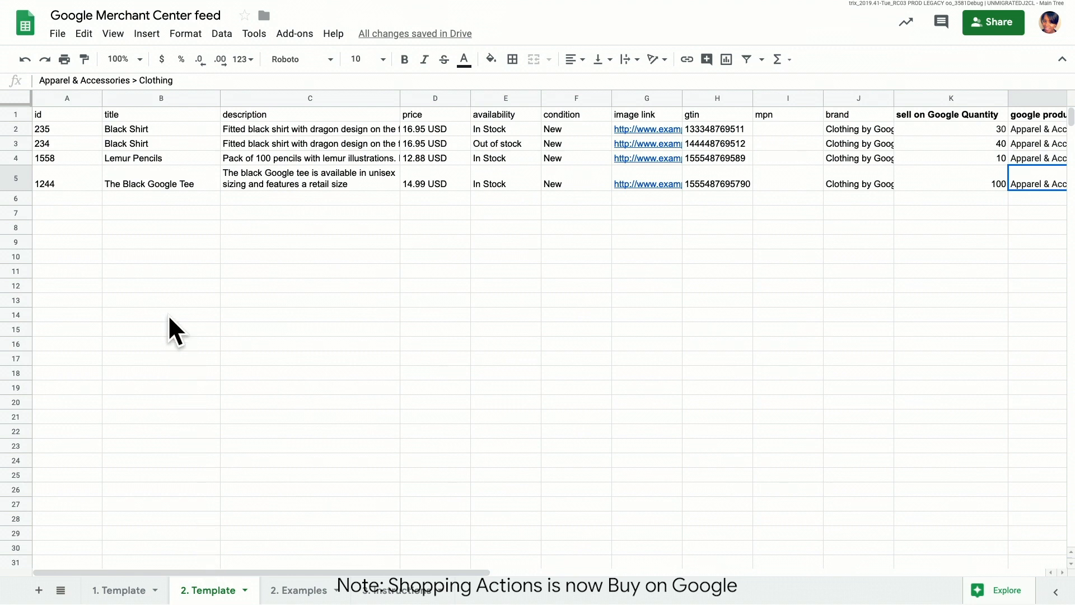
# Check the Lemur Pencils example row, then enter a 10. sale price for Black Google Tee
pyautogui.click(161, 158)
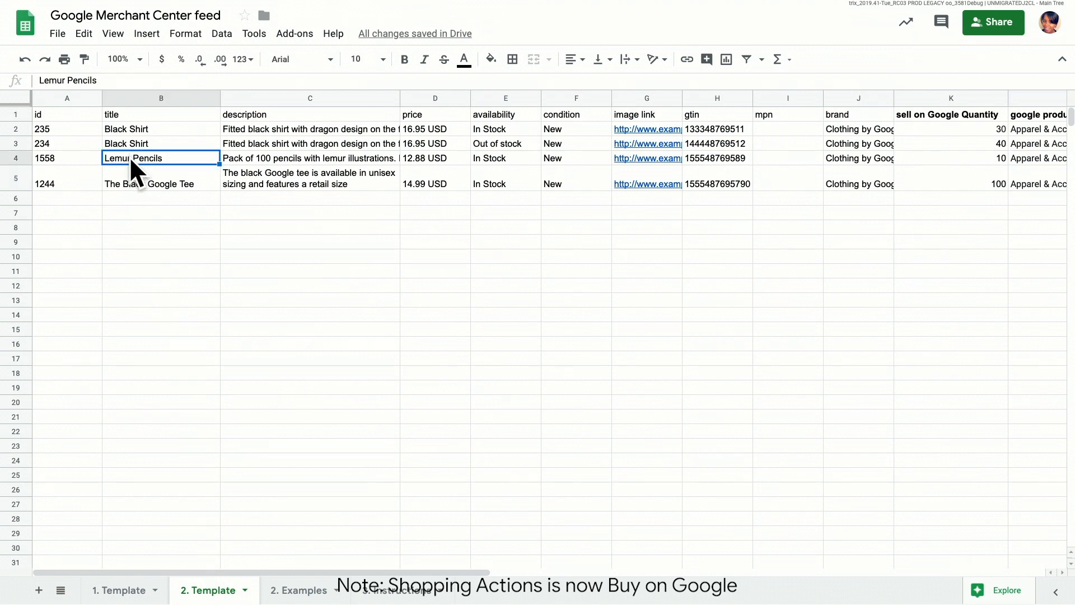
pyautogui.moveTo(292, 536)
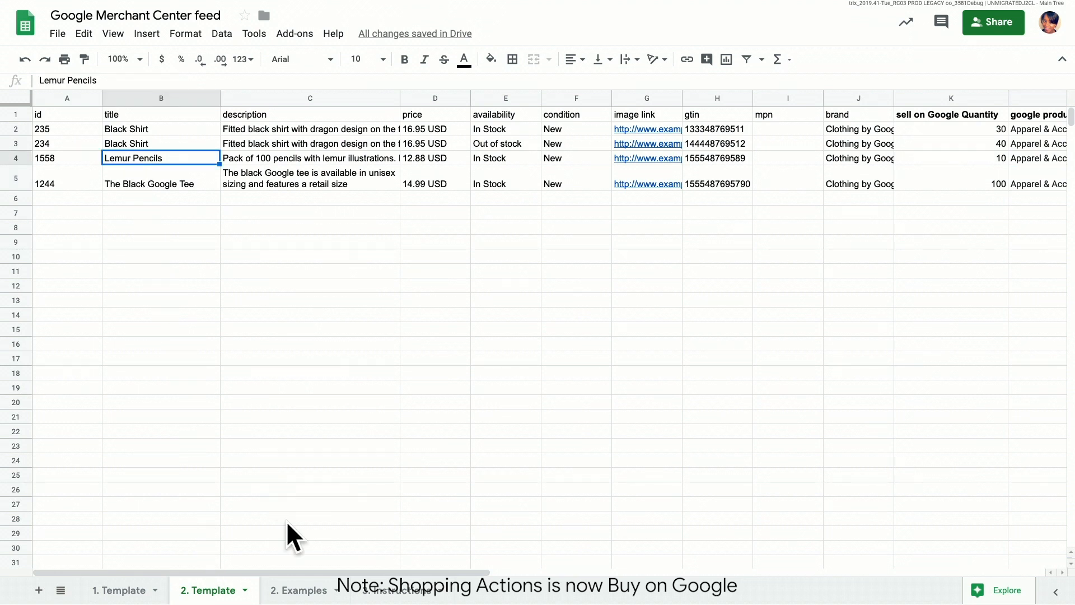
pyautogui.hscroll(3)
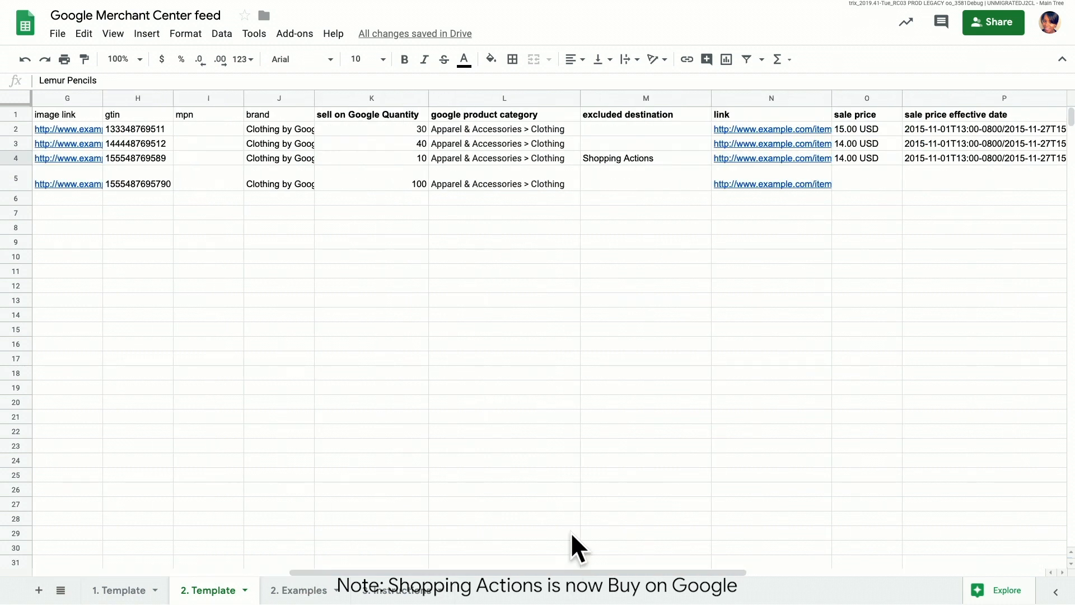
pyautogui.click(643, 158)
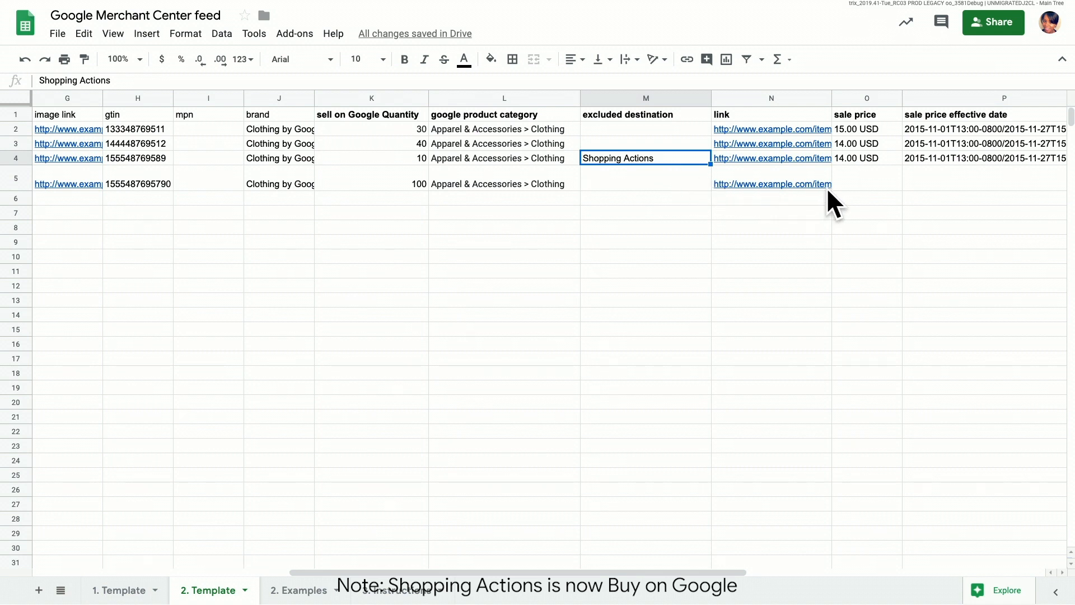
pyautogui.moveTo(772, 143)
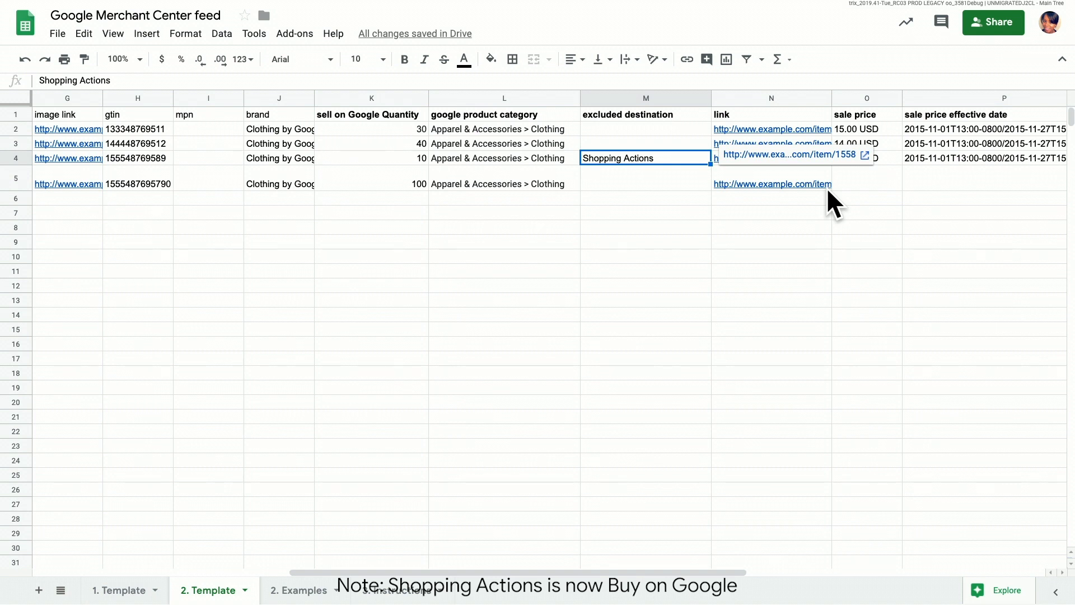
pyautogui.moveTo(863, 196)
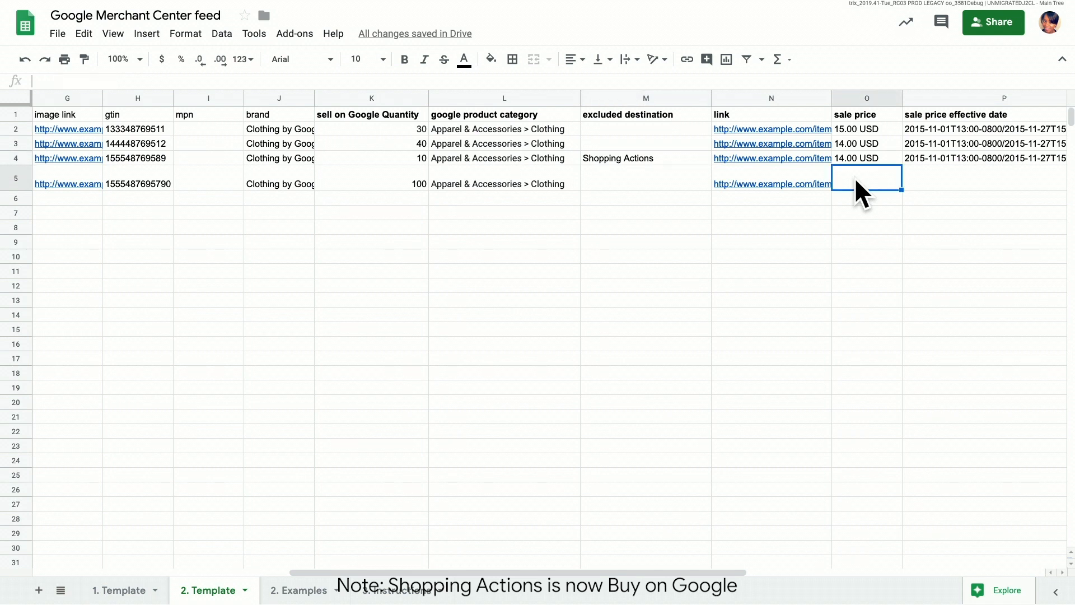
pyautogui.write('10.')
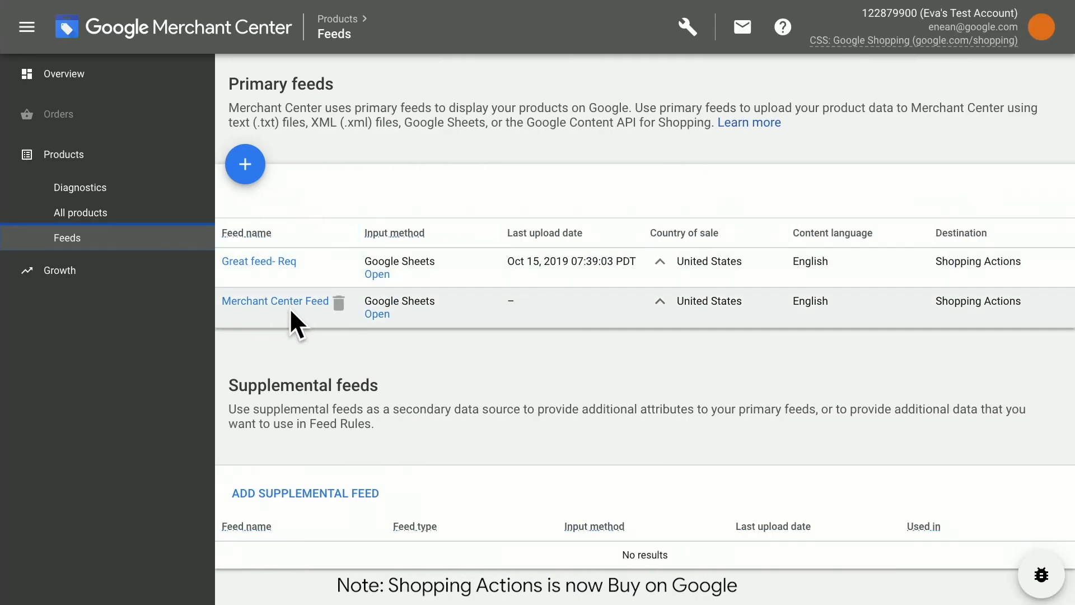
# Open the Merchant Center Feed's processing page, which shows no feed ready yet
pyautogui.click(275, 300)
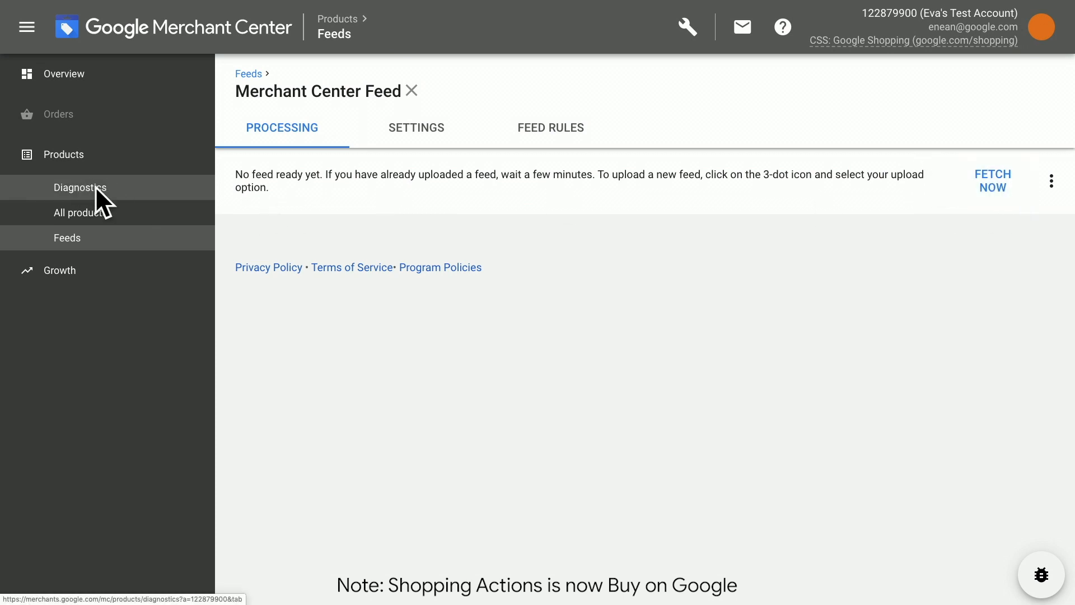
# Open Products > Diagnostics and scroll to the item issues list
pyautogui.click(79, 187)
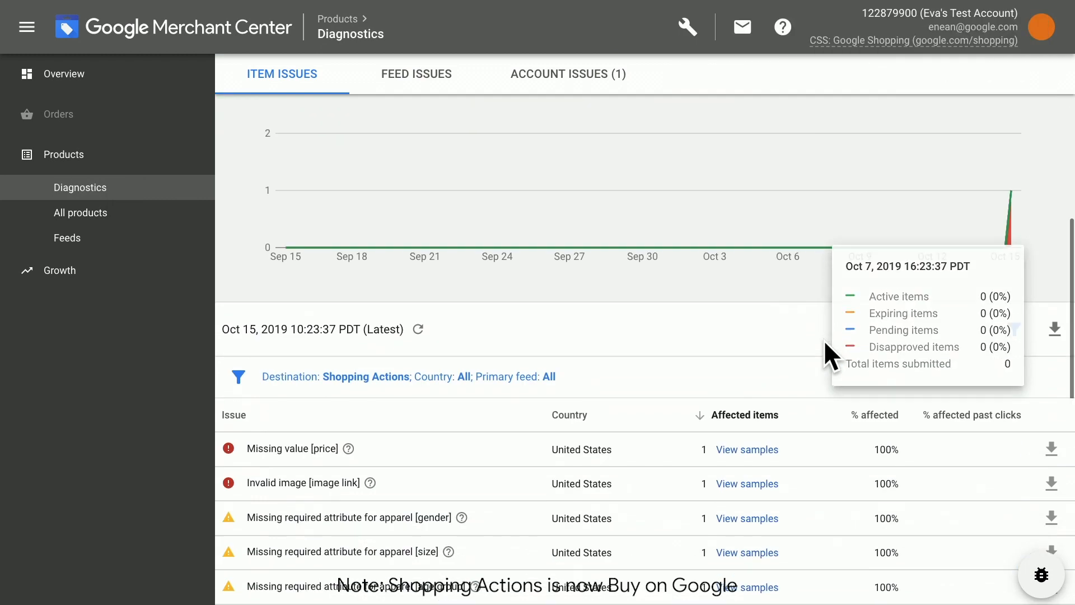
pyautogui.scroll(-3)
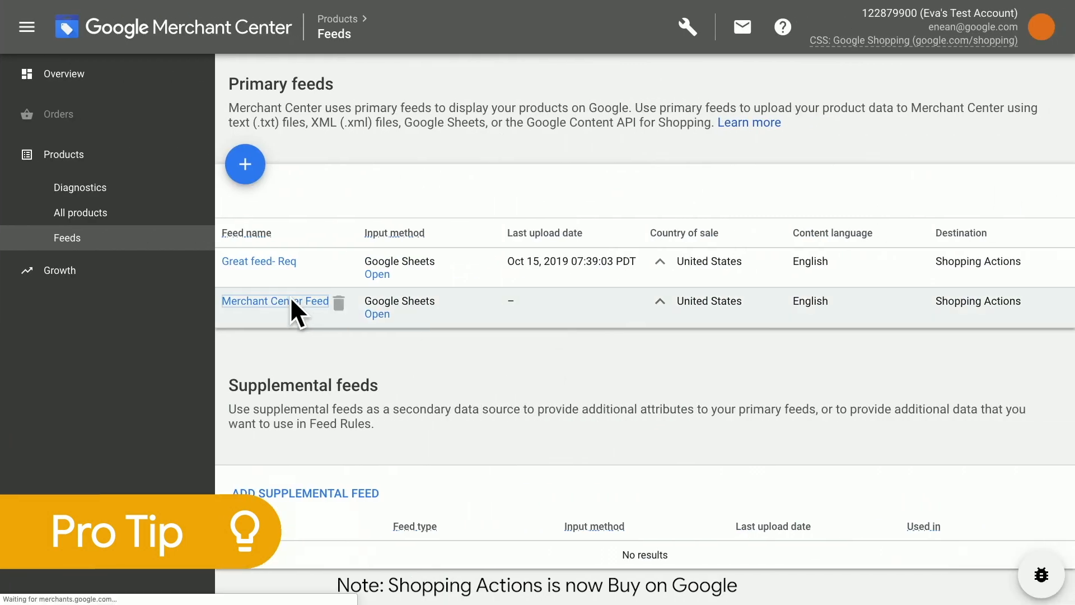
# Open Merchant Center Feed settings and expand its paused daily 12:00 AM fetch schedule
pyautogui.click(275, 300)
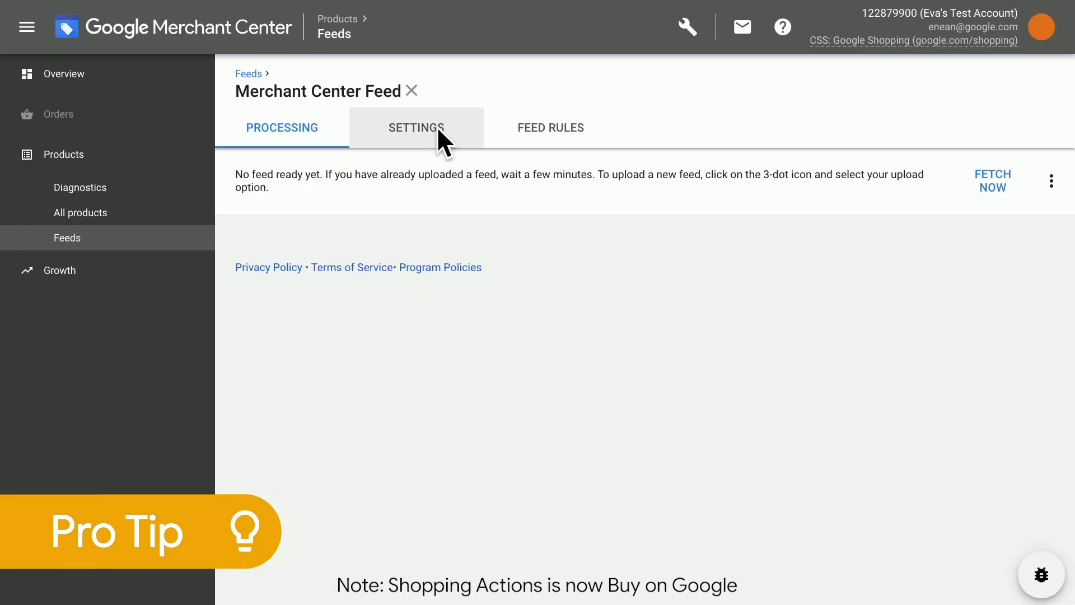
pyautogui.click(415, 127)
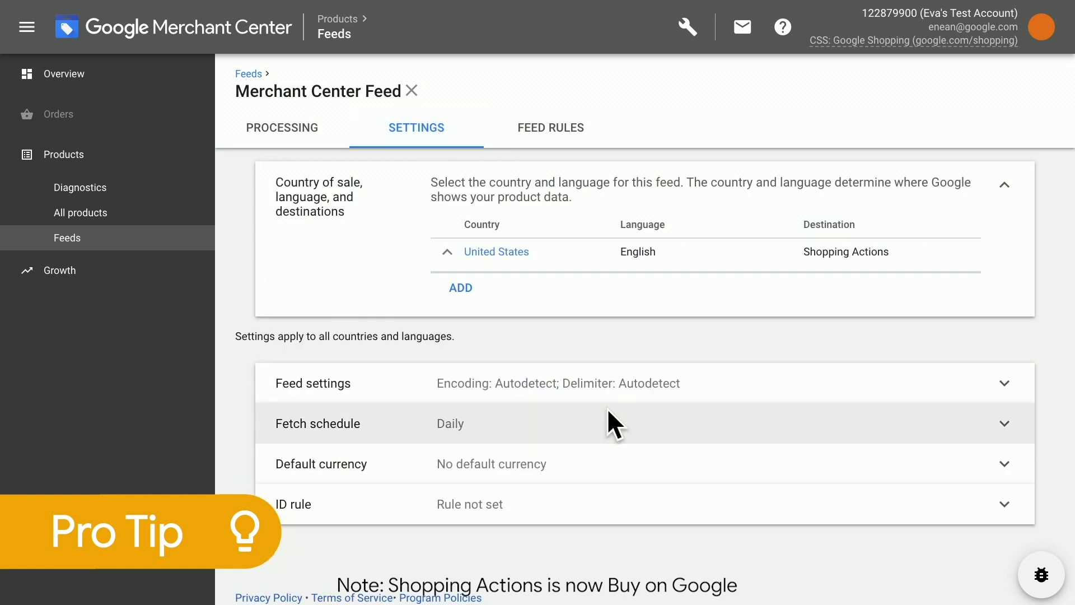
pyautogui.click(616, 423)
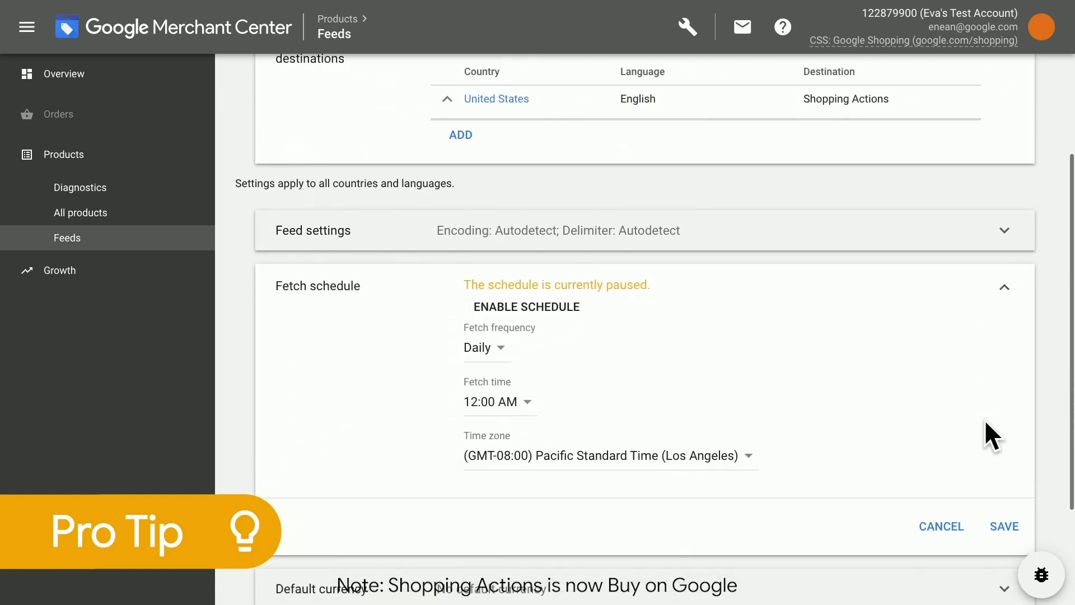